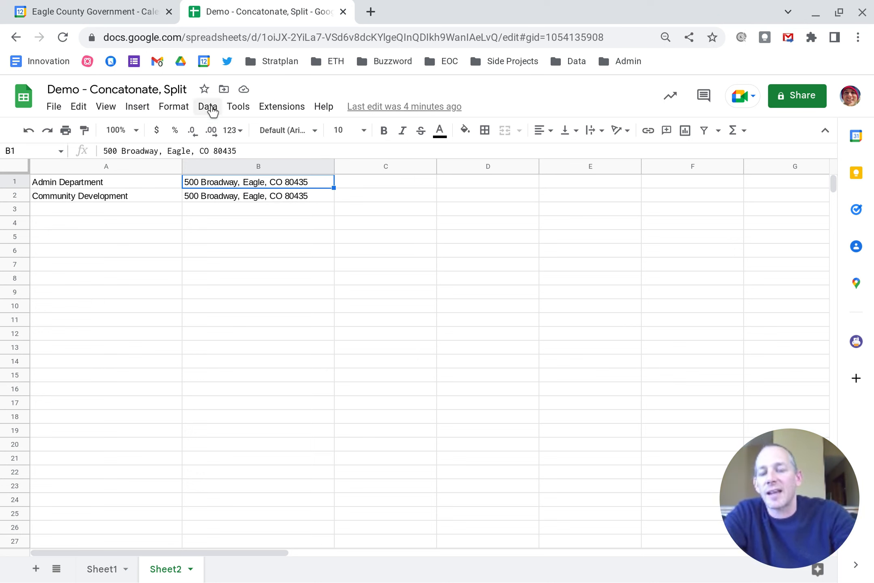
Split the address in B1 at commas into 500 Broadway, Eagle and CO 80435
{"action": "left_click", "coordinate": [207, 107]}
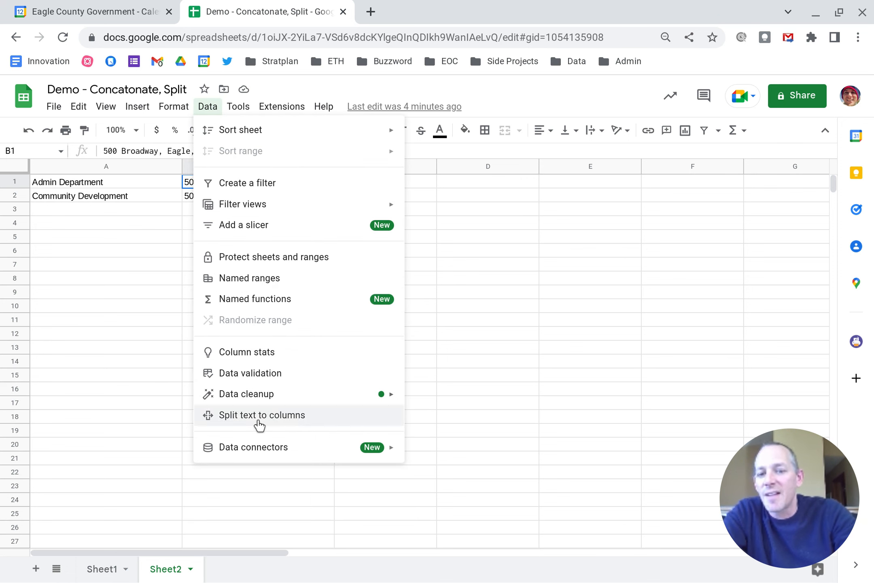
{"action": "left_click", "coordinate": [262, 414]}
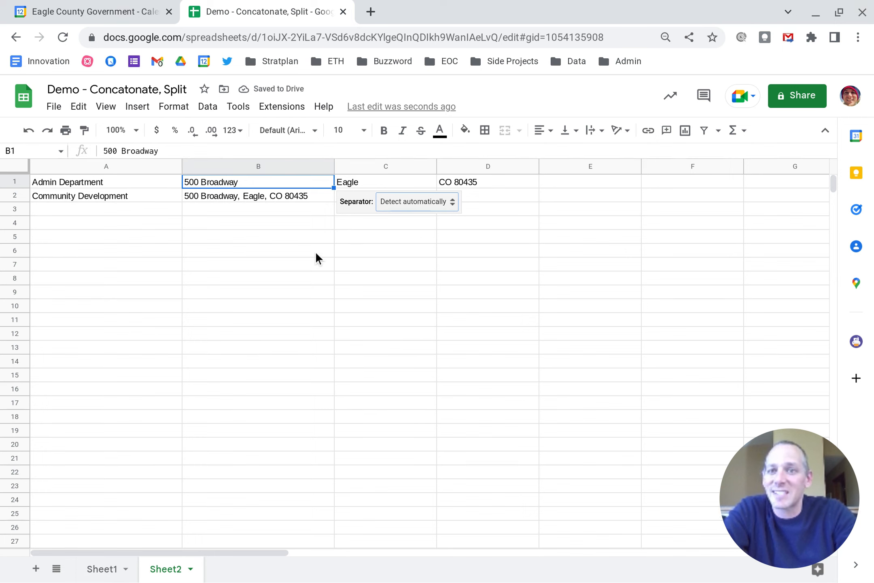
{"action": "mouse_move", "coordinate": [390, 193]}
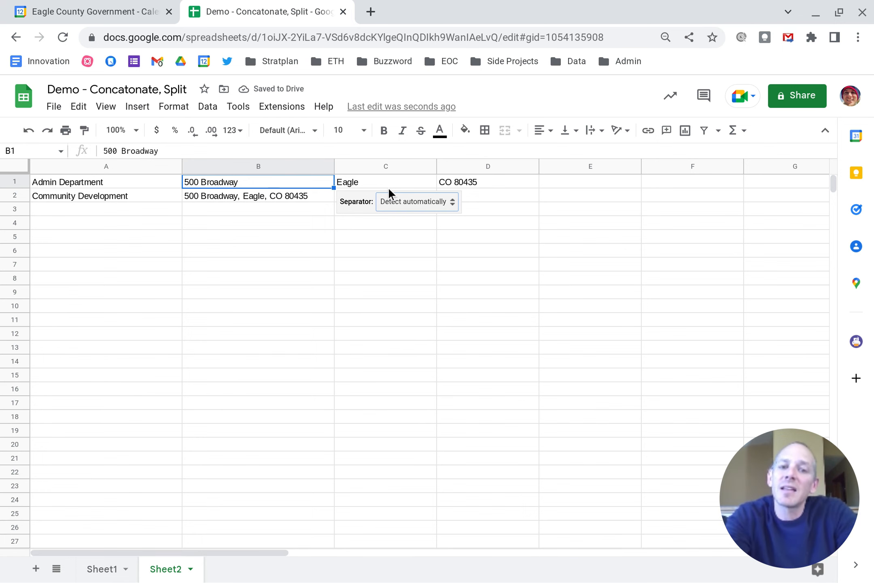
{"action": "left_click", "coordinate": [416, 202]}
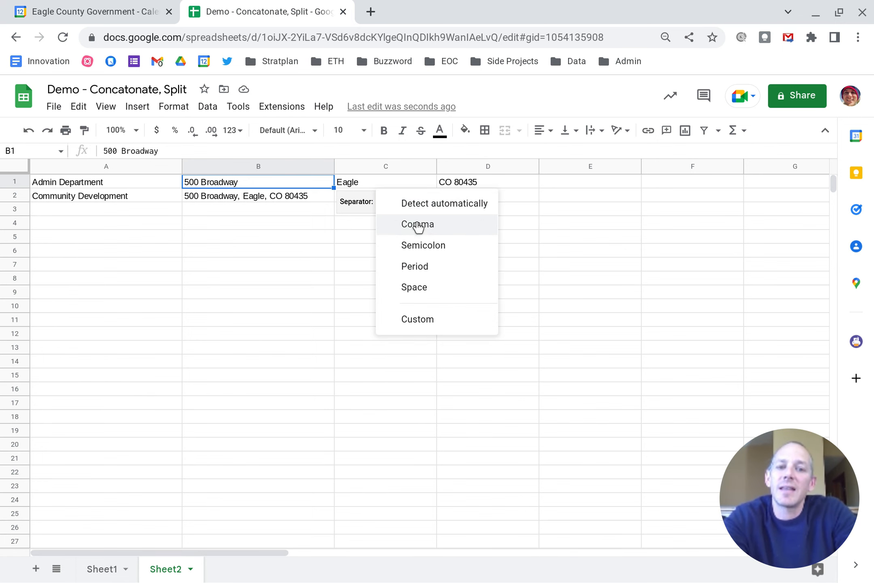
{"action": "left_click", "coordinate": [416, 223]}
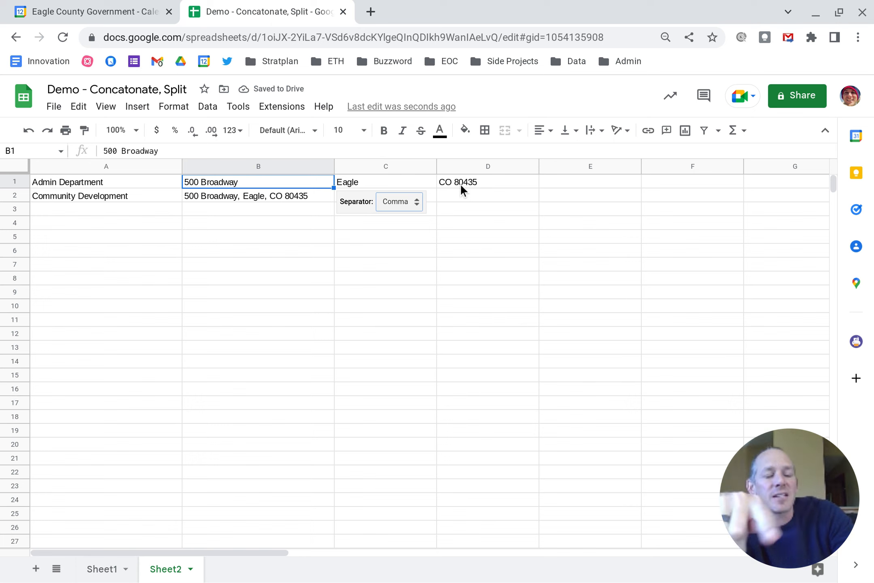
Split D1 at the space so CO stays in D1 and 80435 lands in E1
{"action": "left_click", "coordinate": [487, 182]}
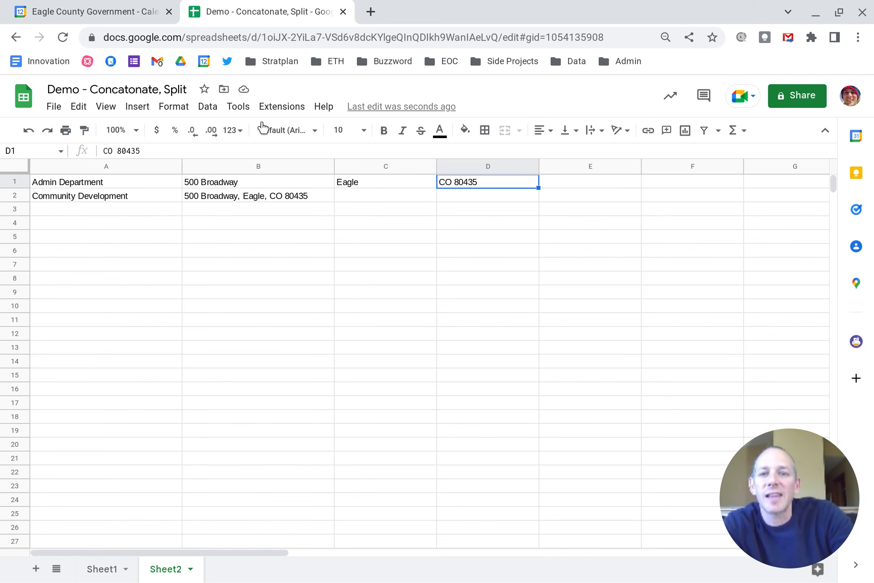
{"action": "left_click", "coordinate": [207, 107]}
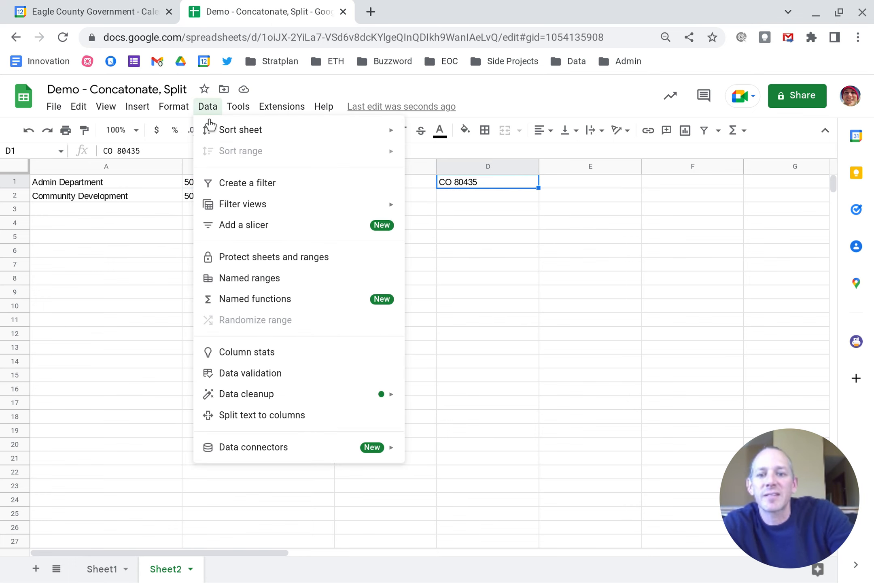
{"action": "left_click", "coordinate": [261, 414]}
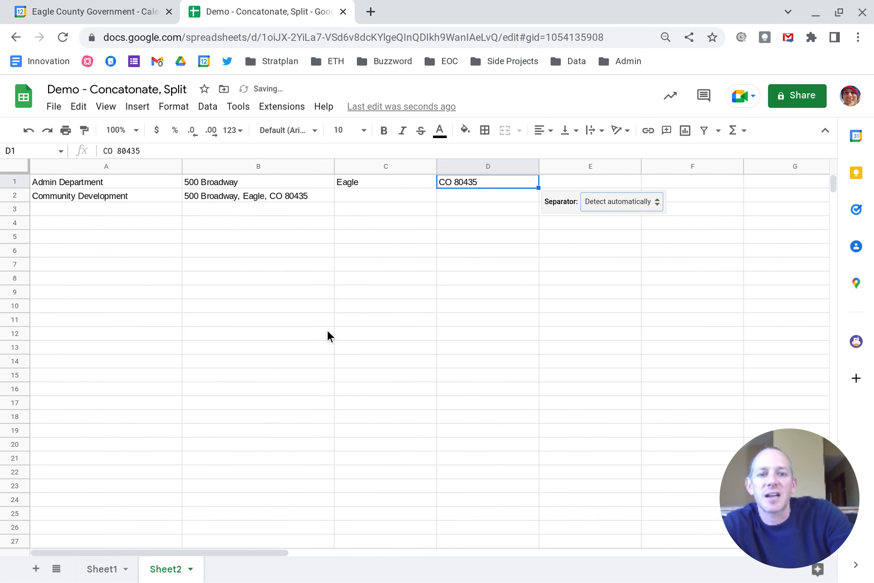
{"action": "left_click", "coordinate": [621, 201]}
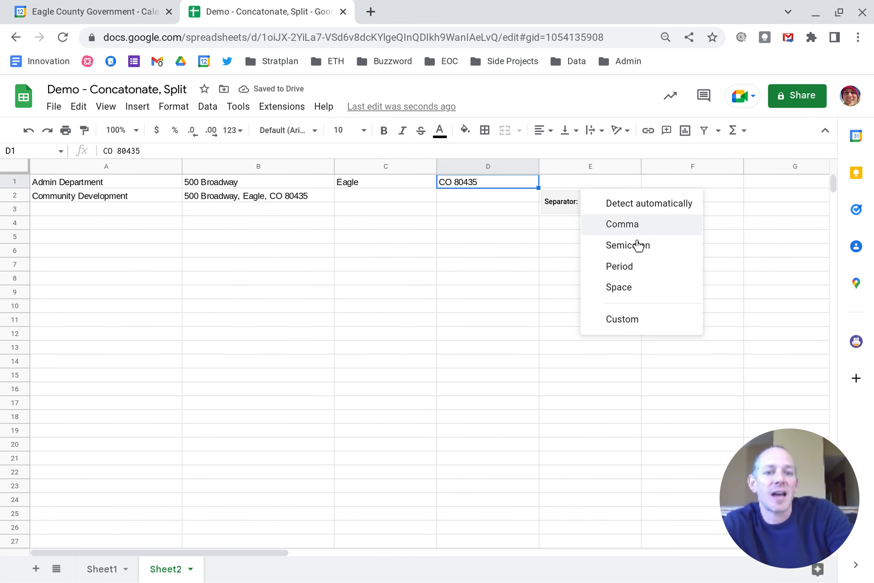
{"action": "left_click", "coordinate": [619, 287]}
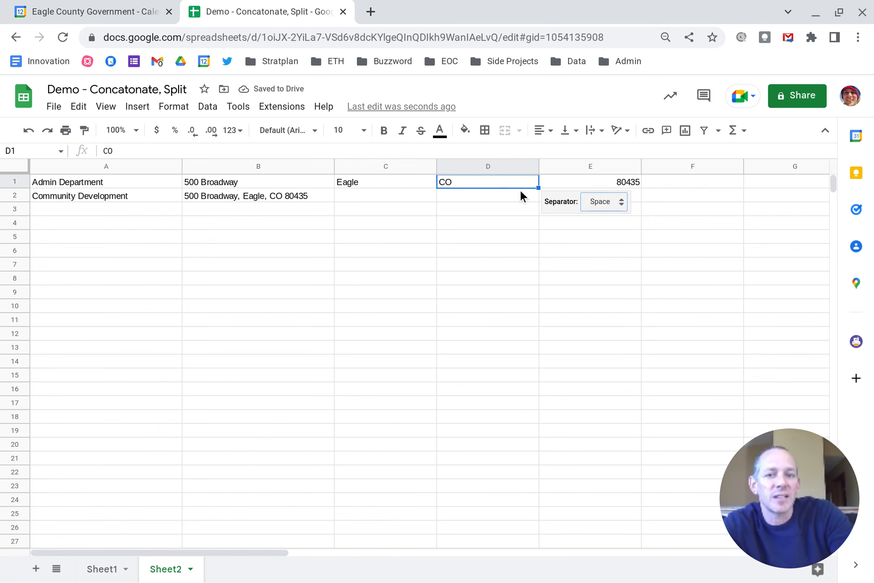
{"action": "mouse_move", "coordinate": [527, 320]}
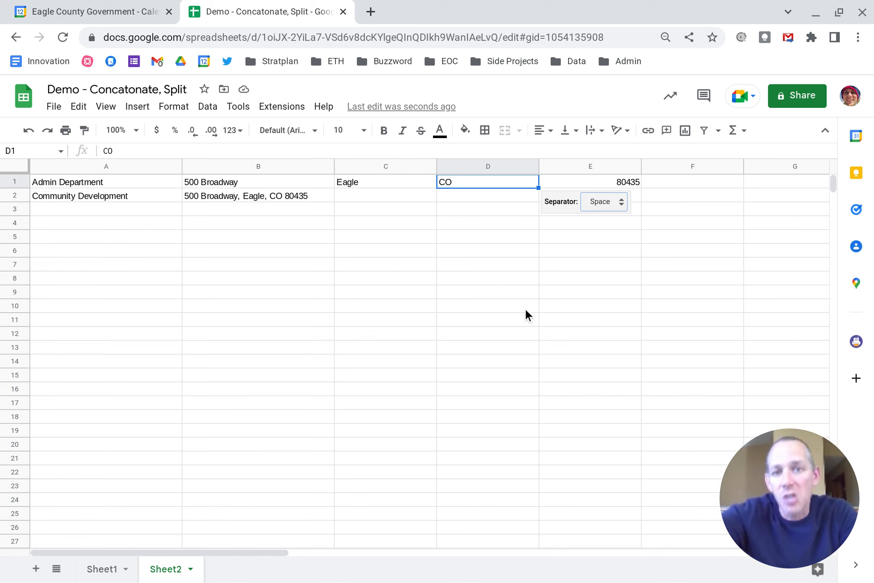
{"action": "mouse_move", "coordinate": [285, 201]}
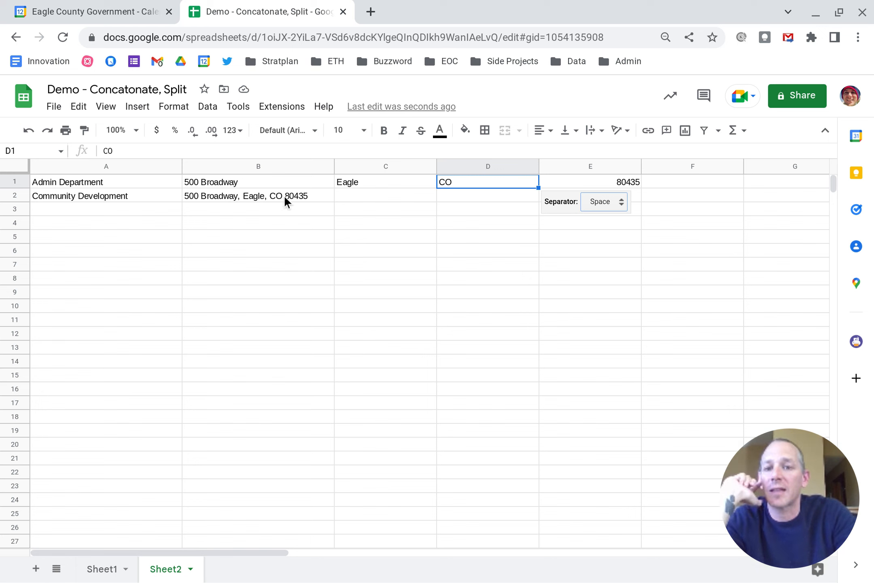
Enter =split(B2,",") in C2 to break the second address across C2:E2
{"action": "left_click", "coordinate": [257, 196]}
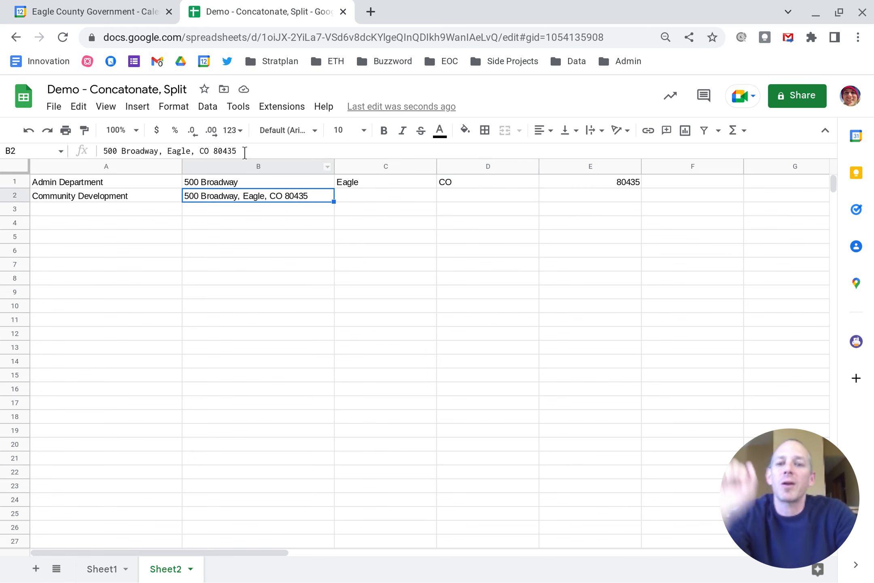
{"action": "mouse_move", "coordinate": [348, 198]}
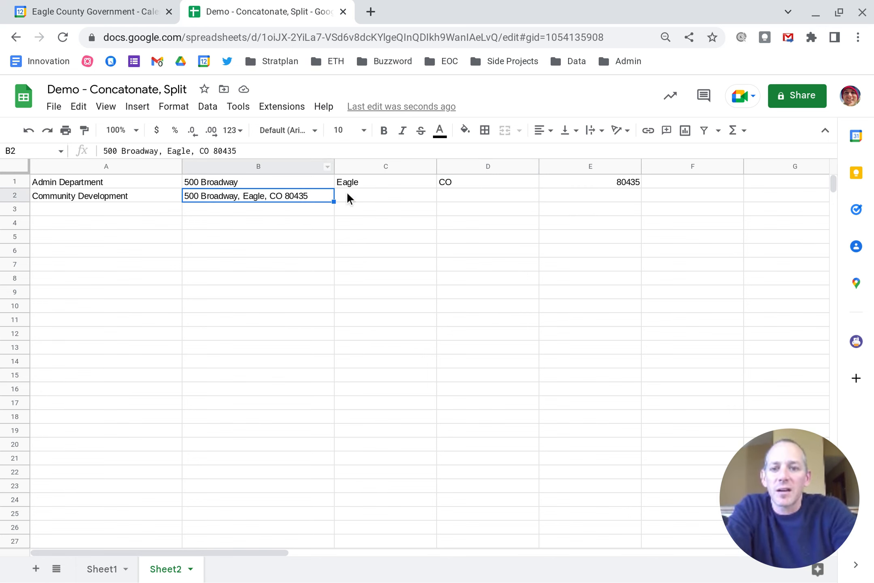
{"action": "left_click", "coordinate": [384, 196]}
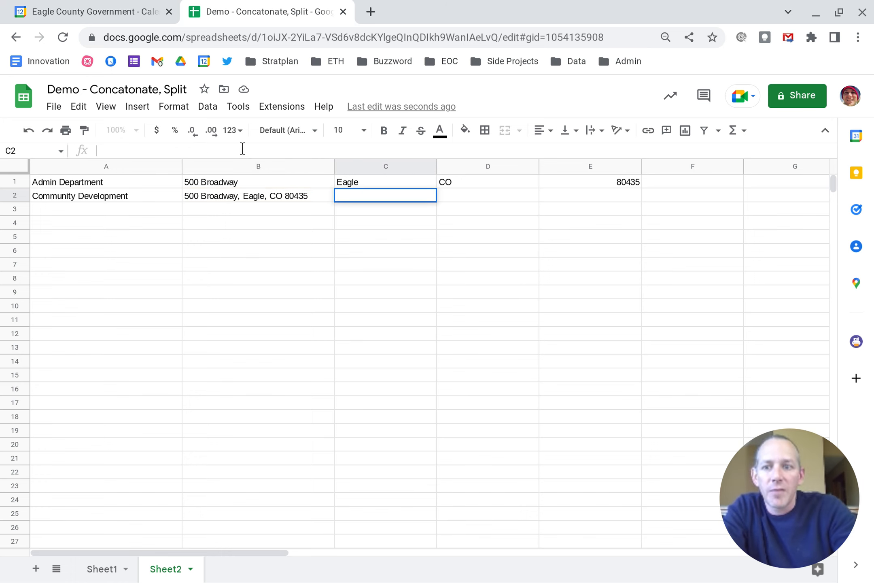
{"action": "type", "text": "=sp"}
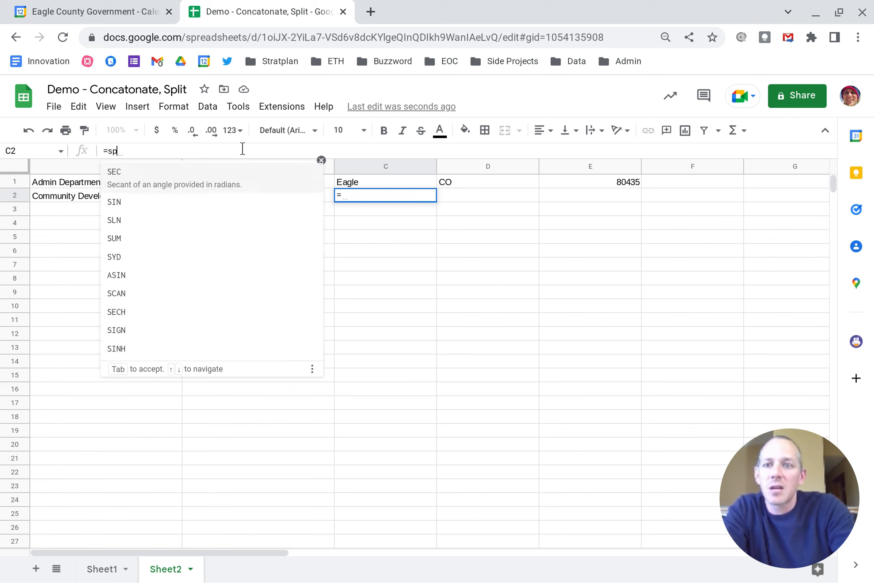
{"action": "type", "text": "lit("}
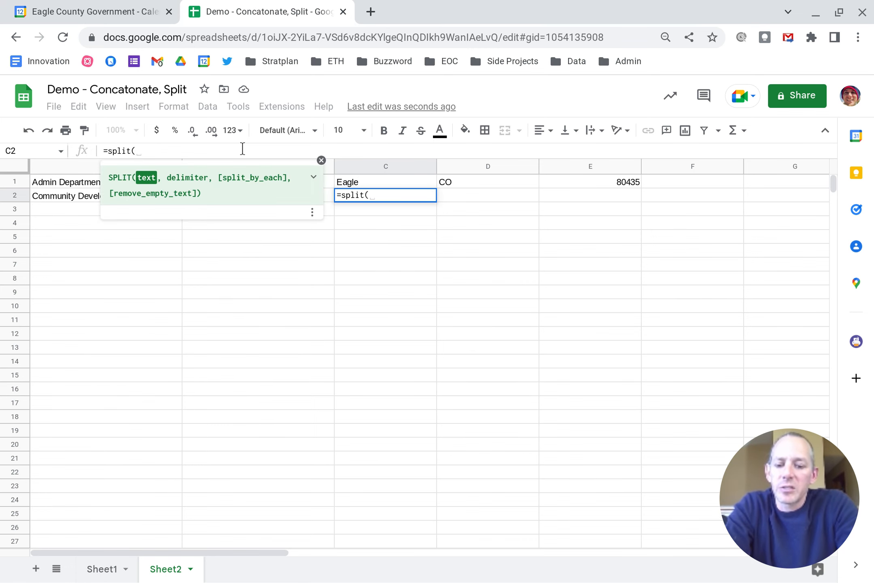
{"action": "type", "text": "B2,"}
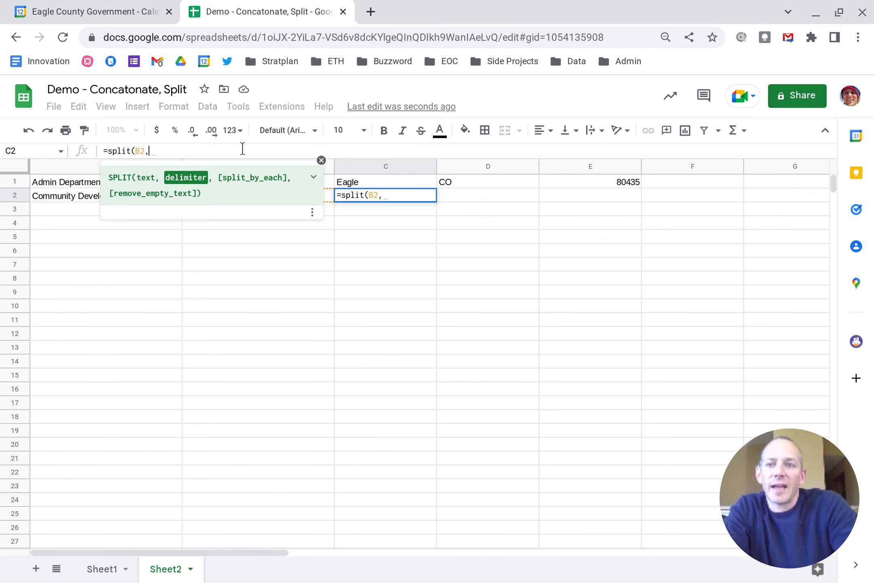
{"action": "type", "text": "\""}
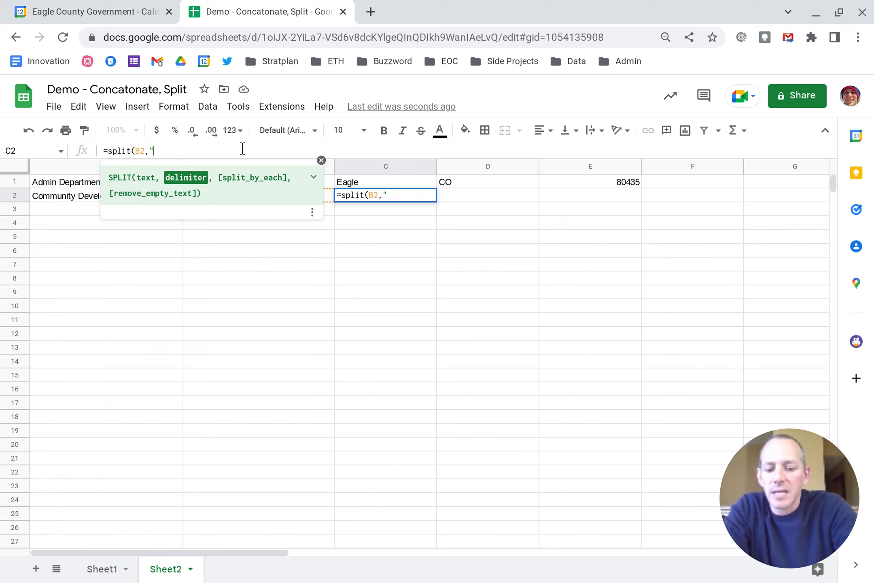
{"action": "type", "text": ","}
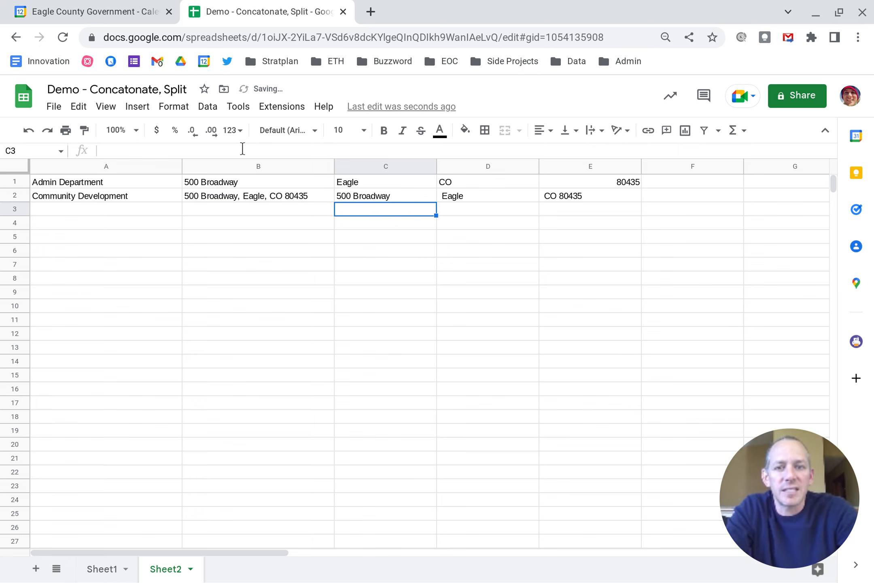
{"action": "mouse_move", "coordinate": [573, 202]}
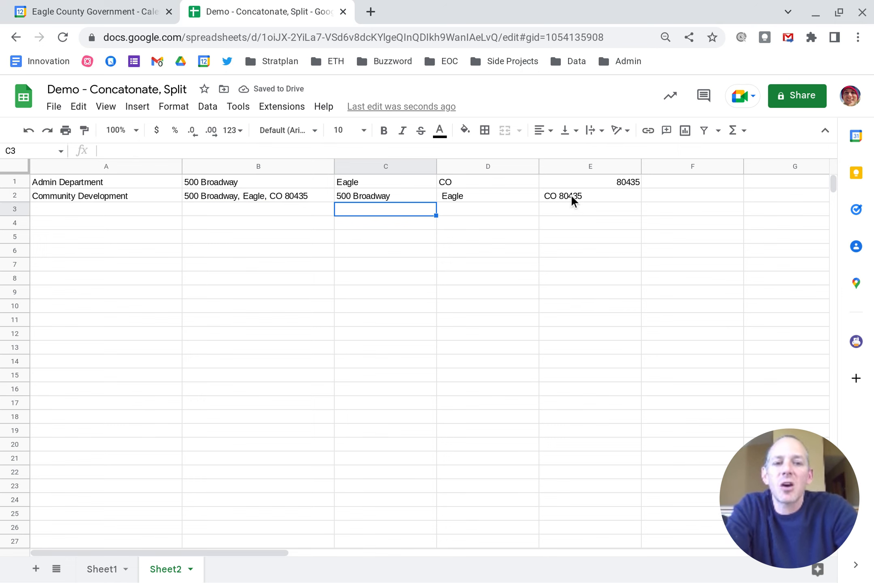
Enter =split(E2," ") in F2 so CO and 80435 fill F2 and G2
{"action": "left_click", "coordinate": [589, 195]}
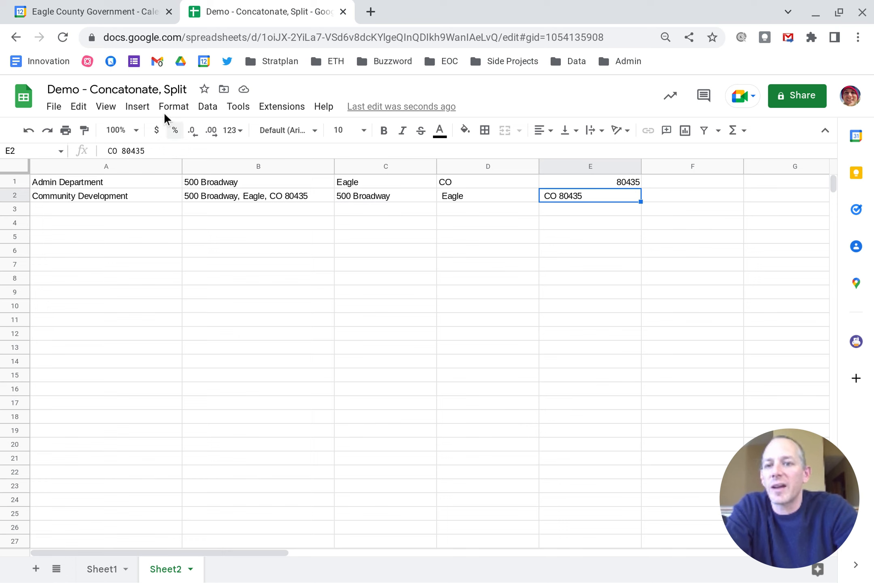
{"action": "left_click", "coordinate": [692, 196]}
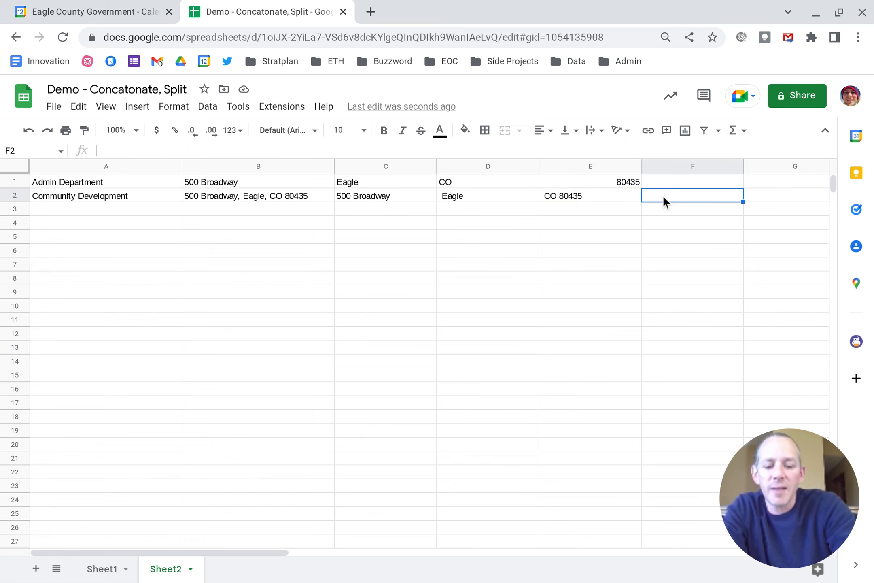
{"action": "type", "text": "="}
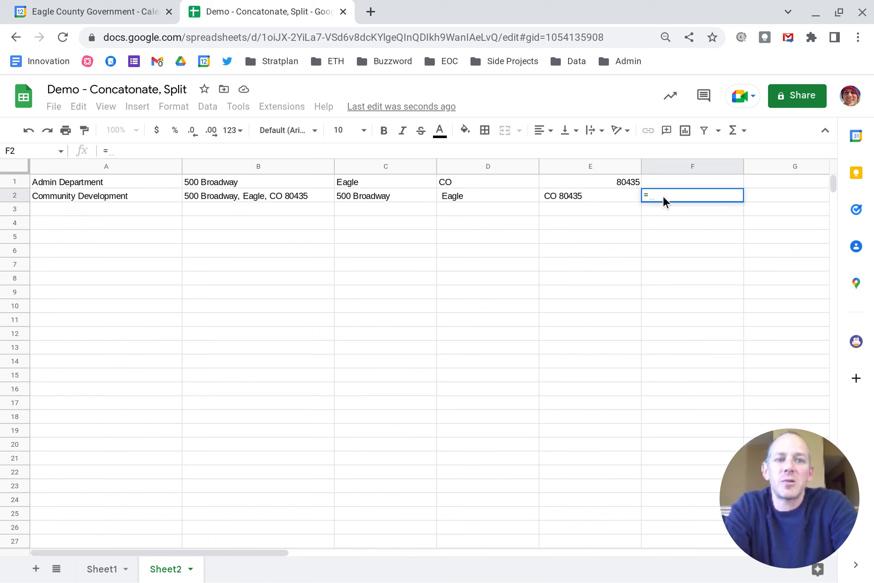
{"action": "type", "text": "split("}
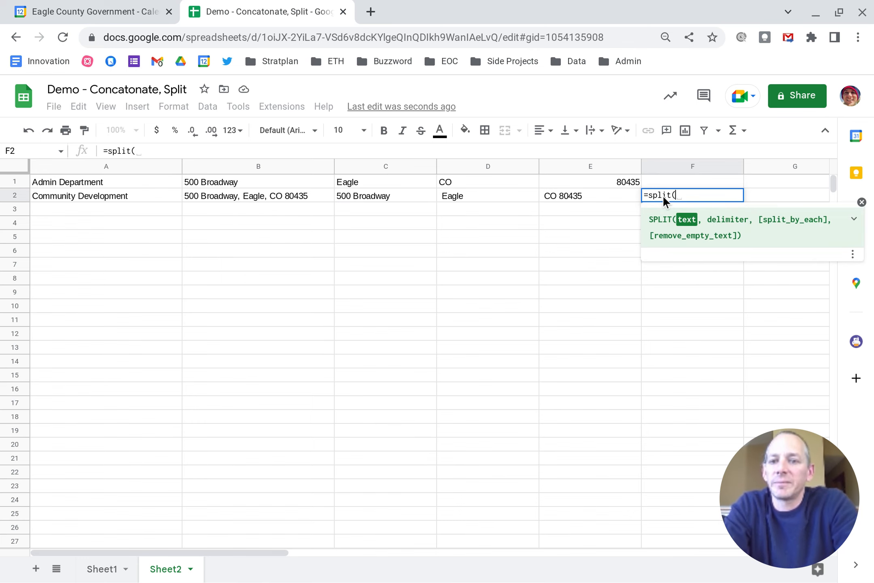
{"action": "type", "text": "\""}
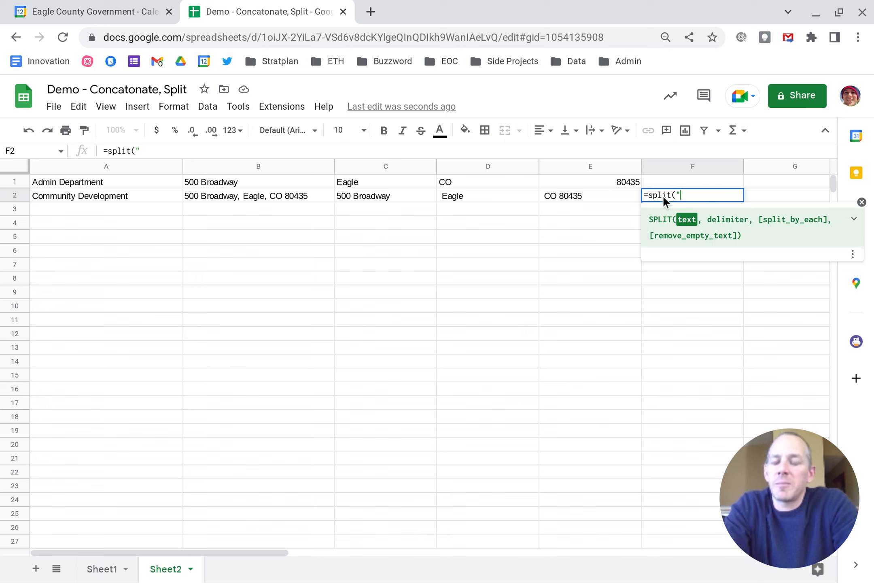
{"action": "type", "text": "E2"}
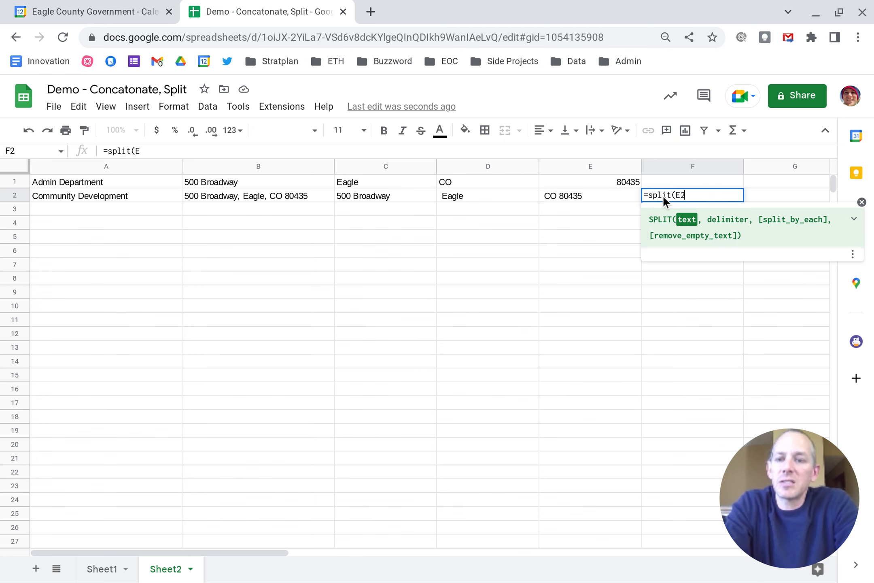
{"action": "type", "text": ","}
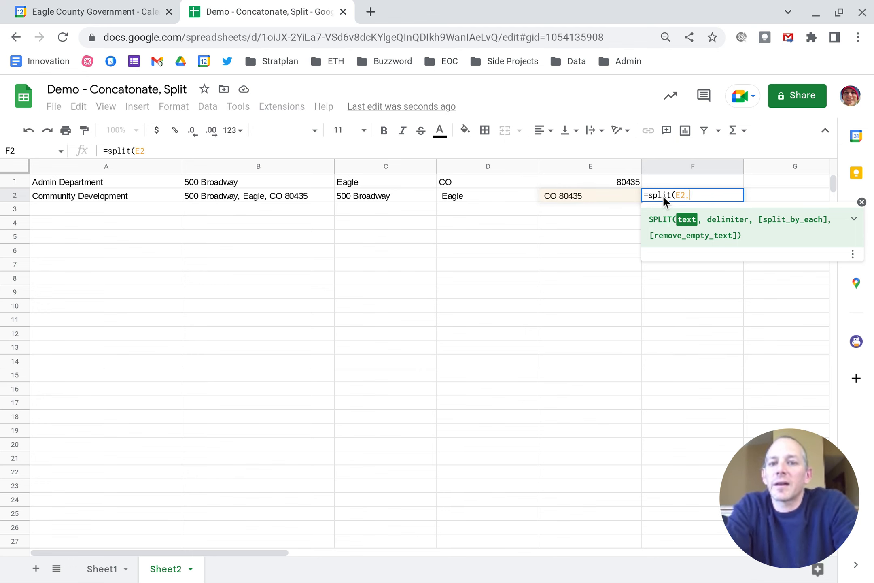
{"action": "type", "text": ",\""}
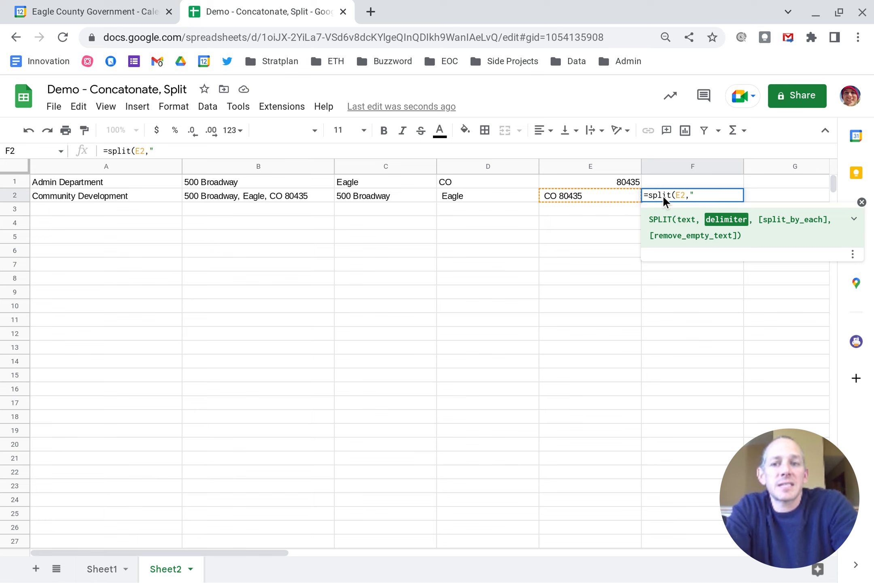
{"action": "type", "text": "\")"}
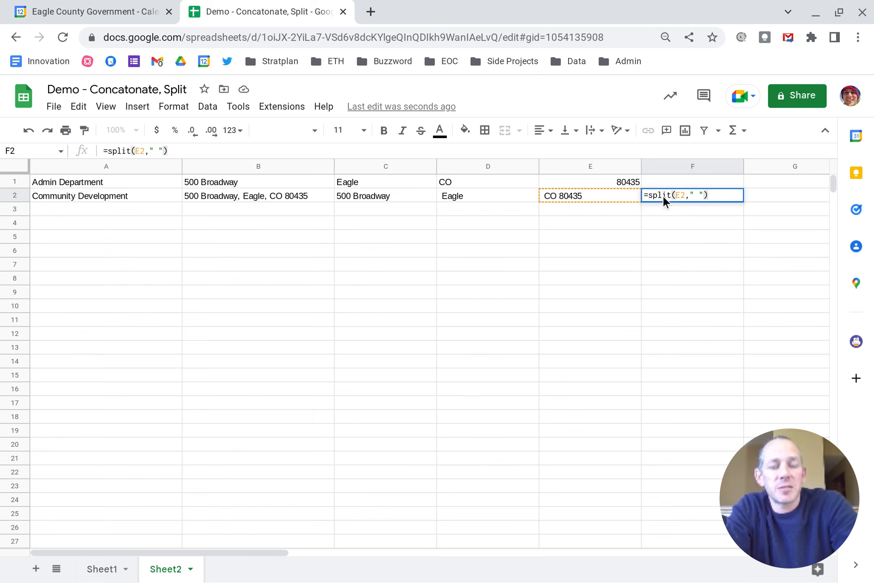
{"action": "key", "text": "Return"}
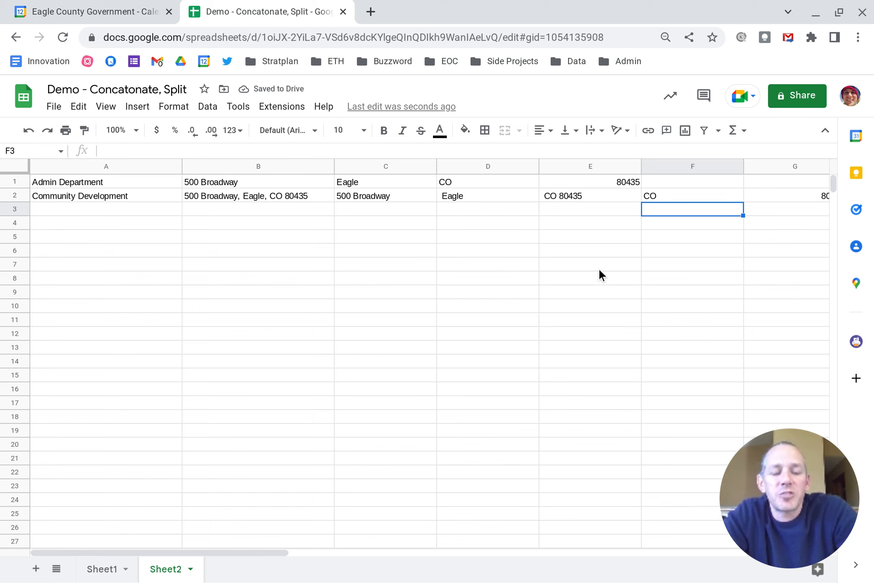
{"action": "mouse_move", "coordinate": [565, 318]}
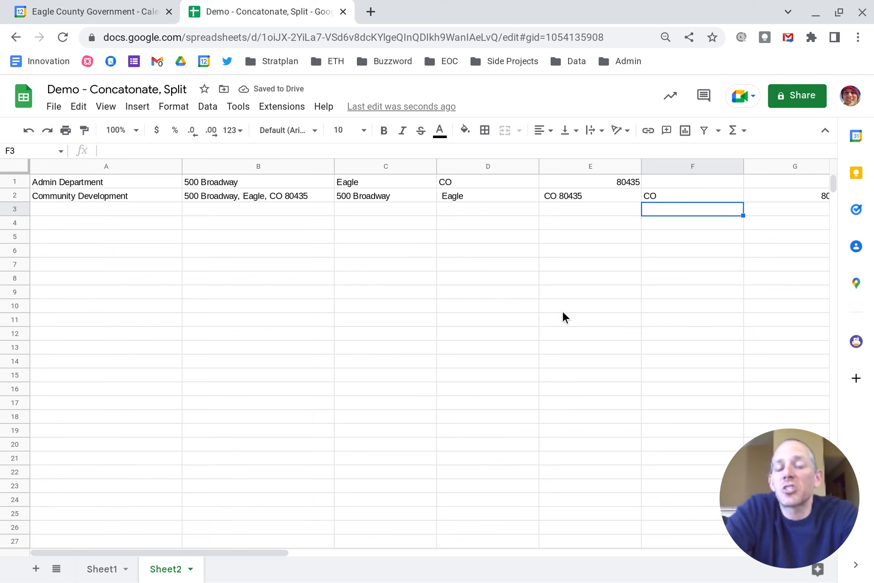